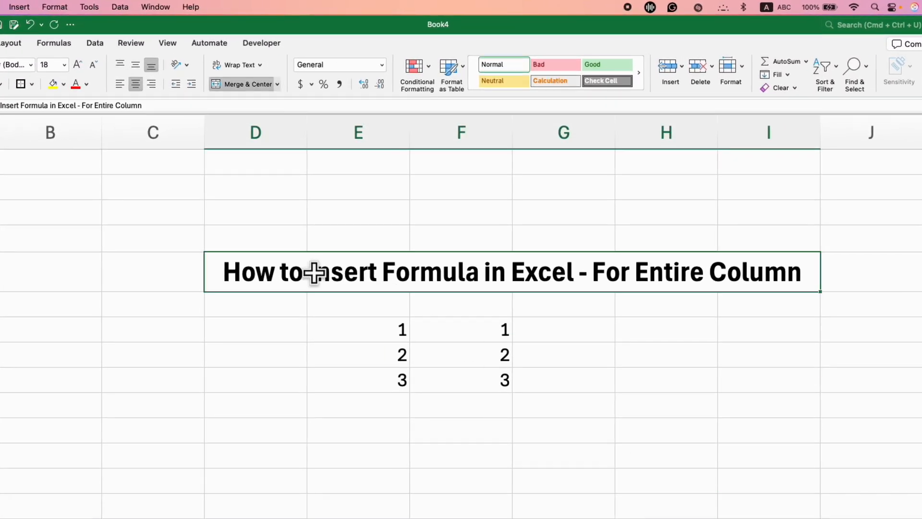
pyautogui.moveTo(595, 379)
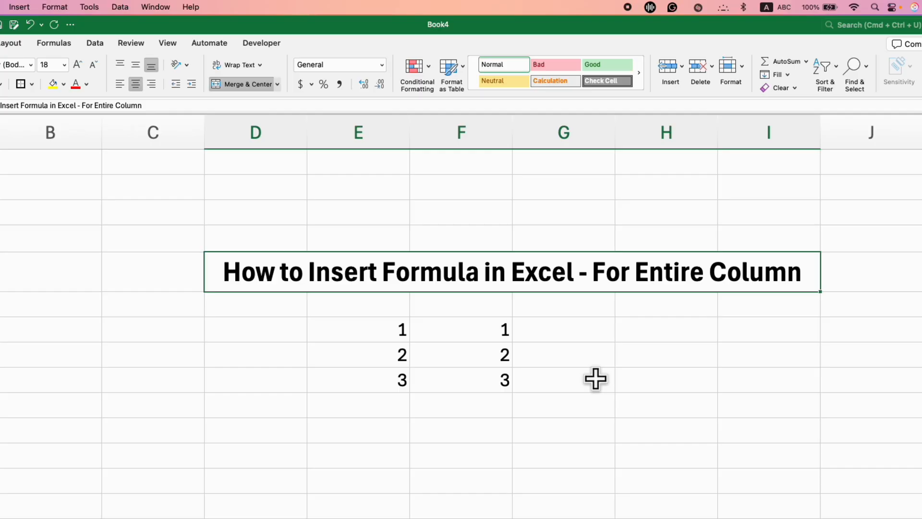
pyautogui.moveTo(590, 333)
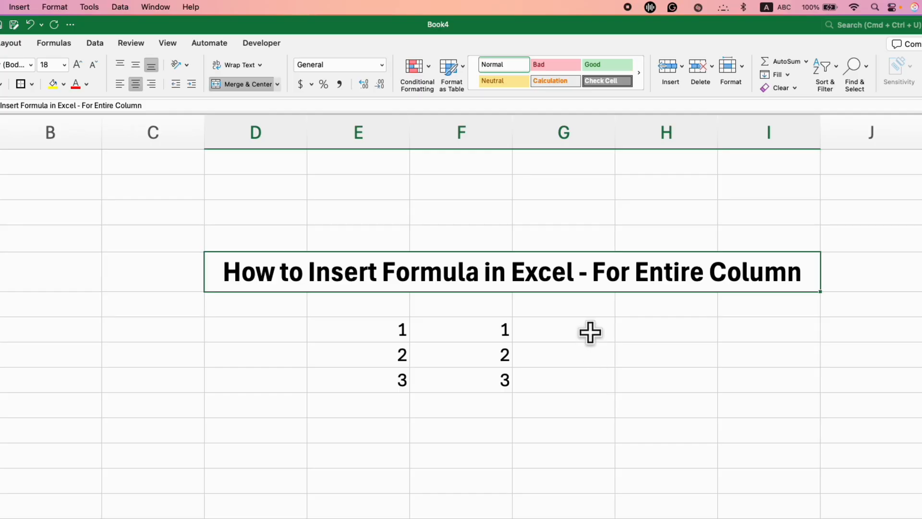
# Start the formula =E7+F7 in cell G7 to add E7 and F7
pyautogui.click(563, 328)
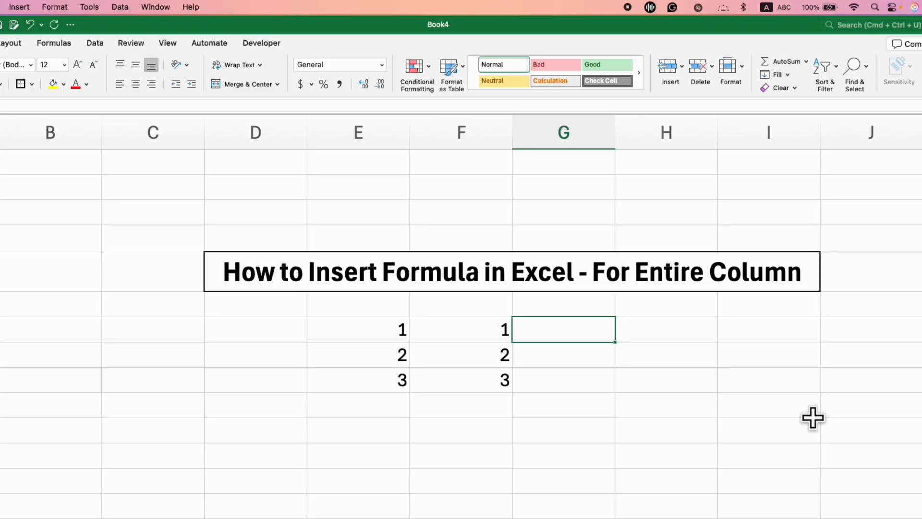
pyautogui.write('=')
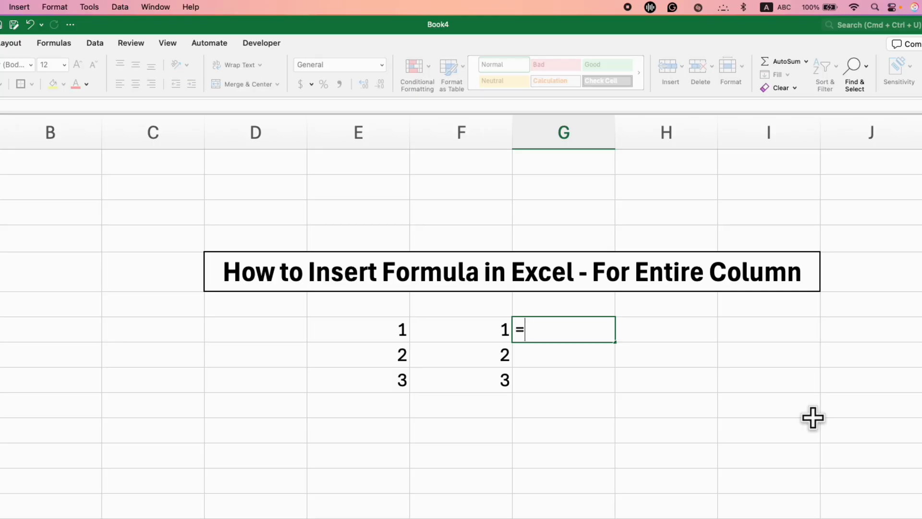
pyautogui.click(357, 329)
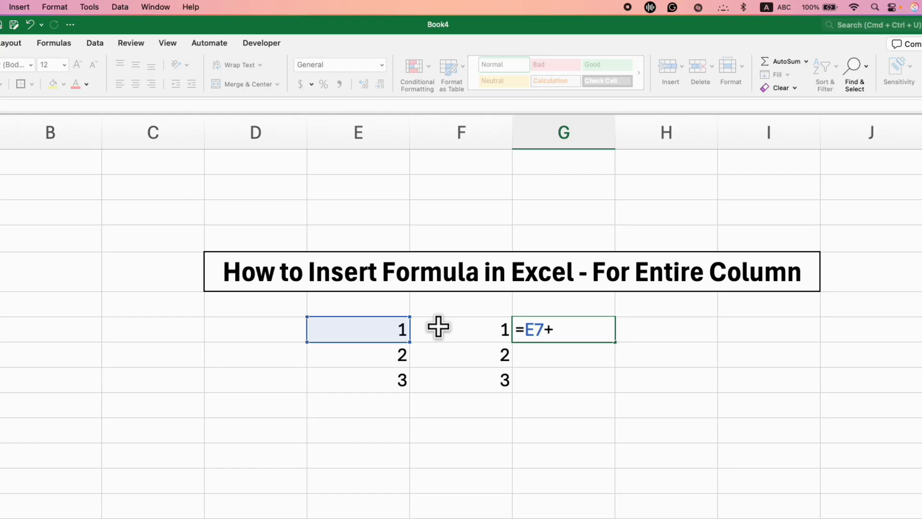
pyautogui.moveTo(439, 327)
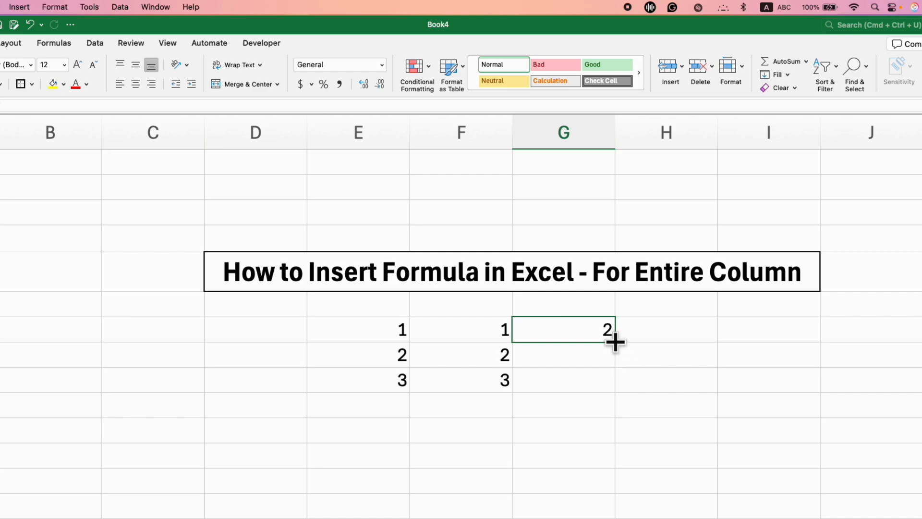
# Fill the G7 sum formula down to G9, giving totals 2, 4 and 6
pyautogui.moveTo(616, 340); pyautogui.dragTo(616, 388)
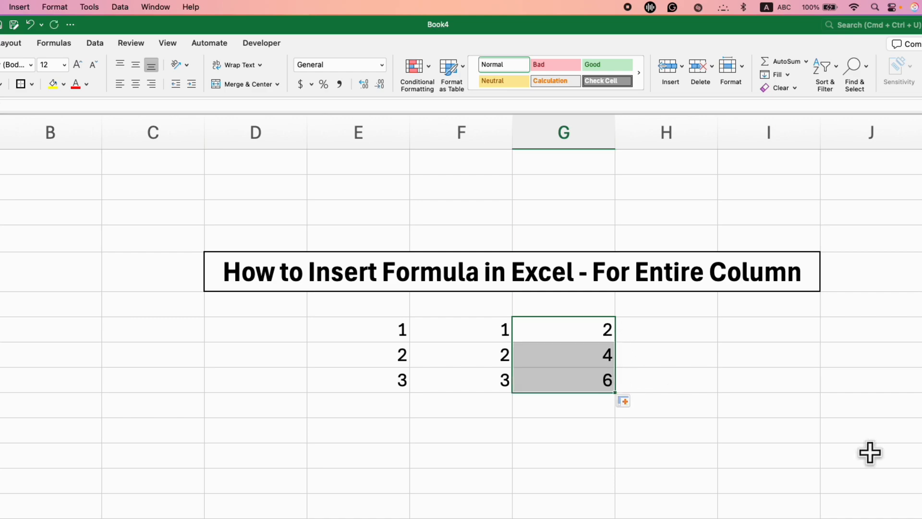
pyautogui.moveTo(670, 381)
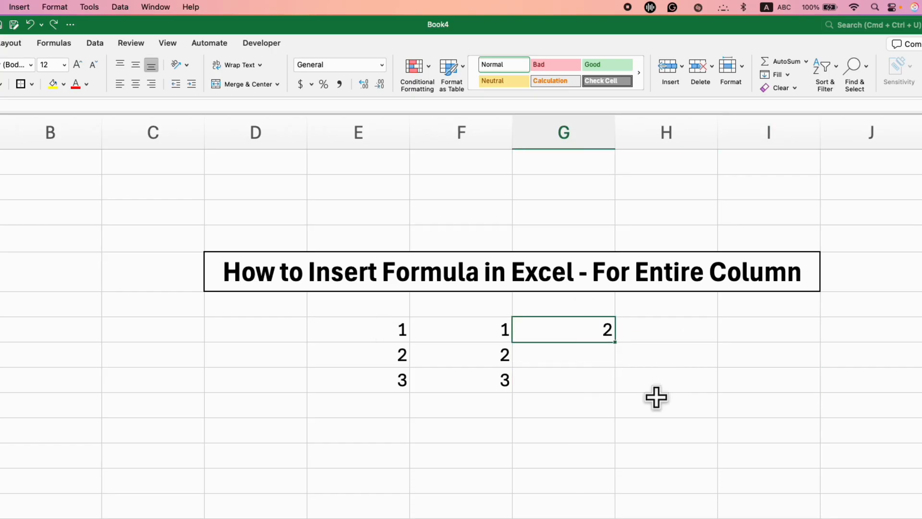
pyautogui.moveTo(641, 354)
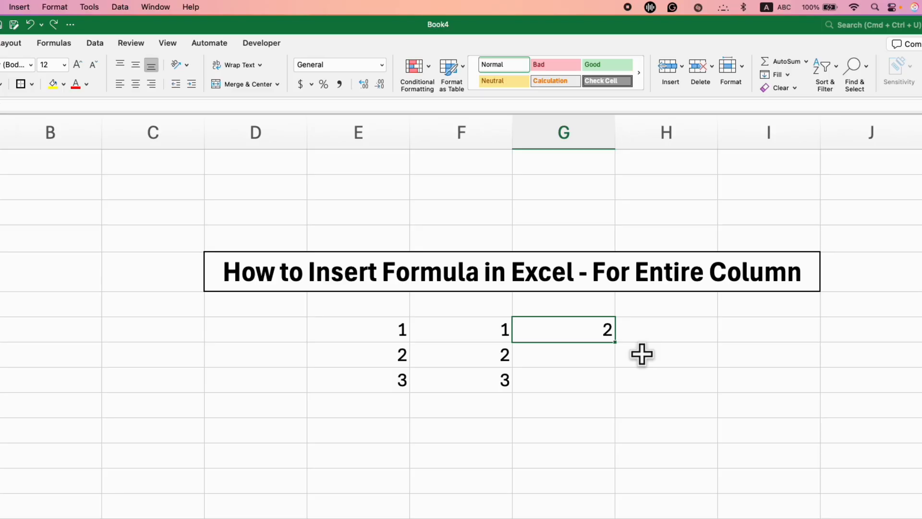
pyautogui.moveTo(615, 343)
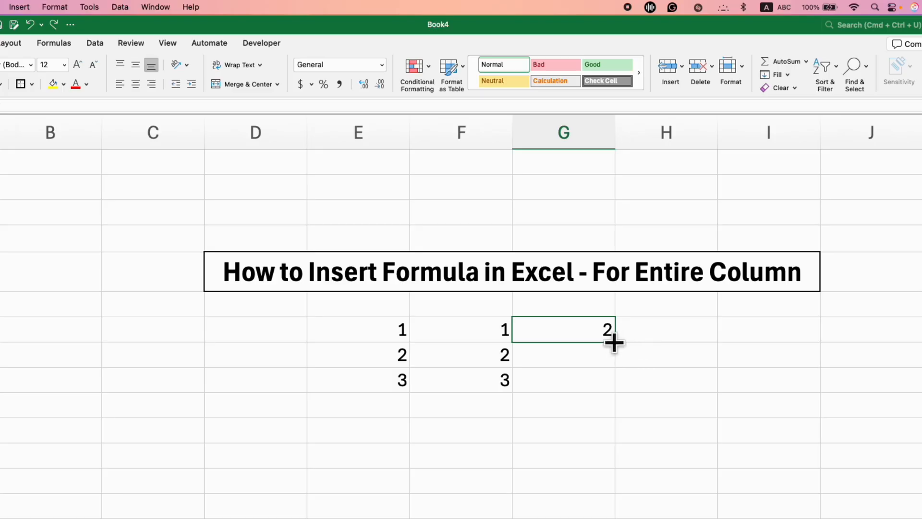
pyautogui.moveTo(614, 341); pyautogui.dragTo(614, 392)
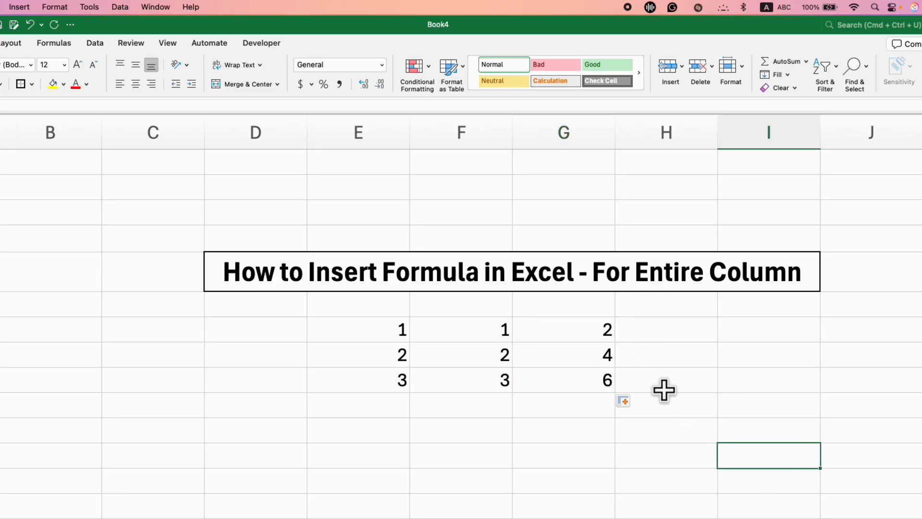
pyautogui.moveTo(379, 373)
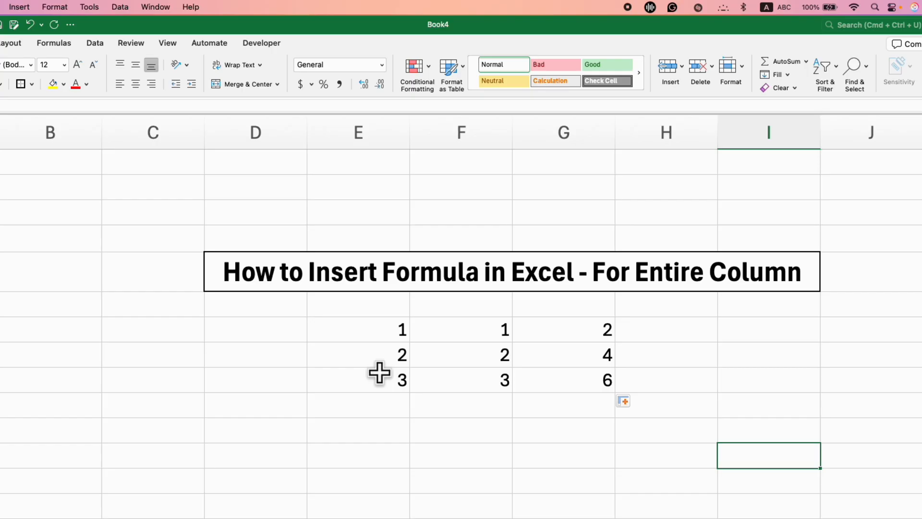
pyautogui.moveTo(571, 358)
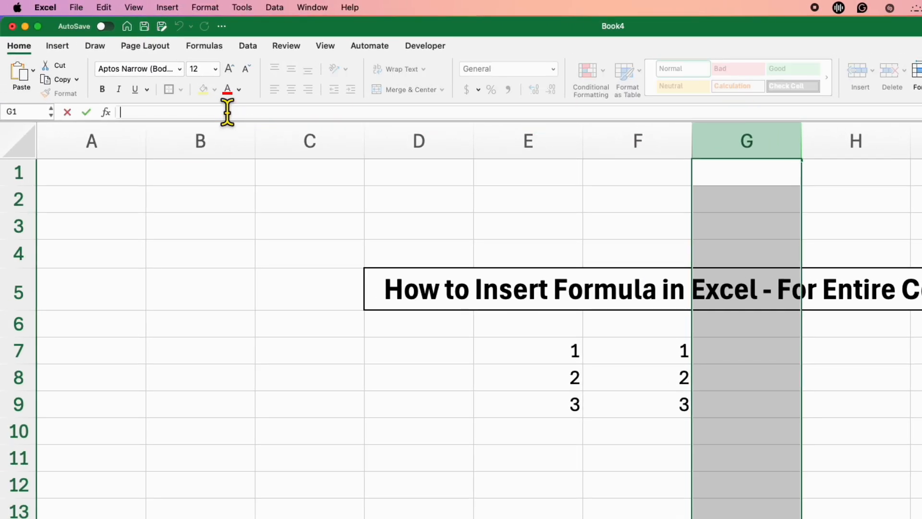
# Begin typing the formula =E1+F1 into the selected column G
pyautogui.write('=E1+F1')
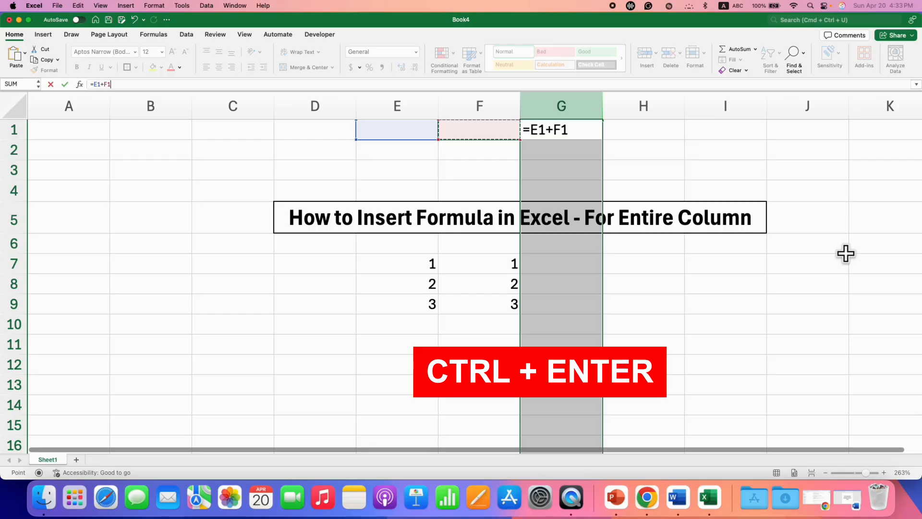
# Enter =E1+F1 into every cell of column G with Ctrl+Enter and scroll to verify
pyautogui.press('ctrl+enter')
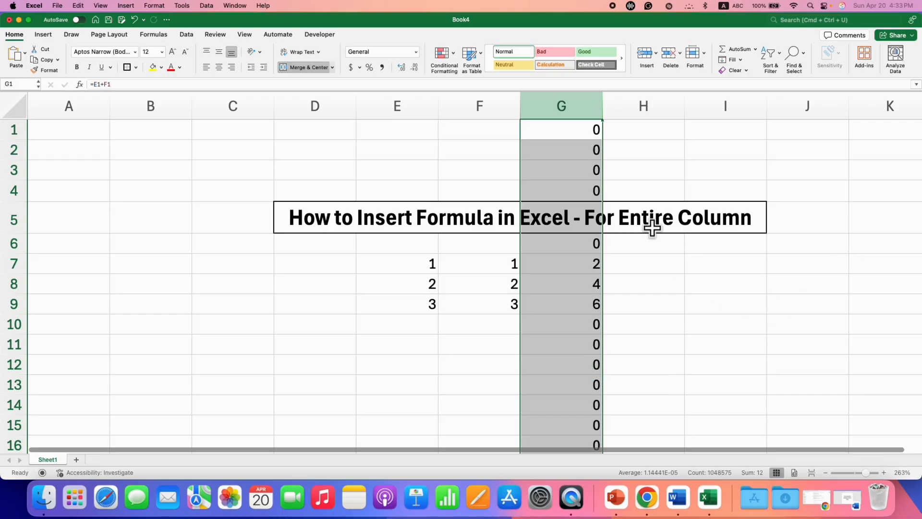
pyautogui.scroll(-3)
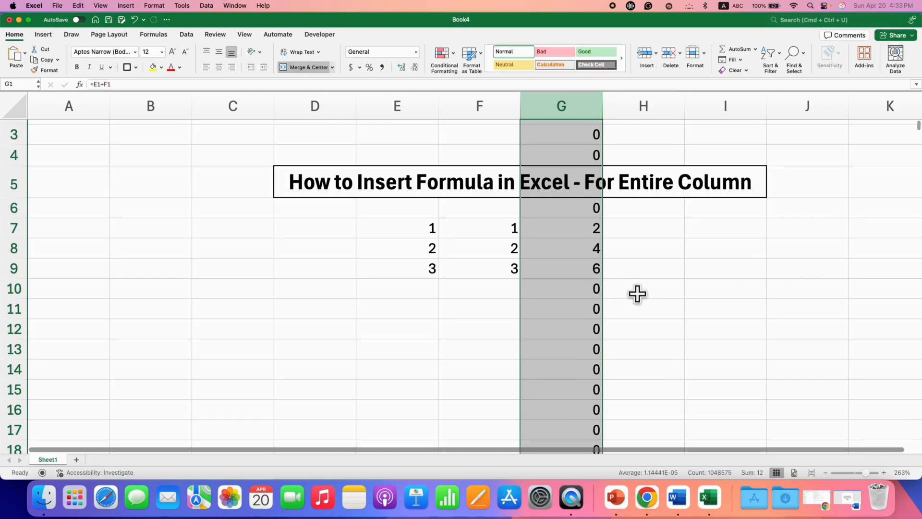
pyautogui.scroll(-3)
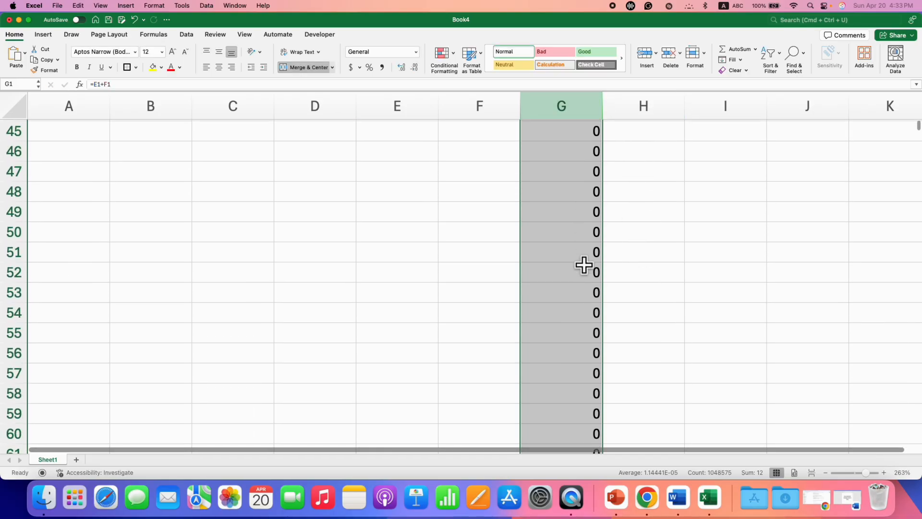